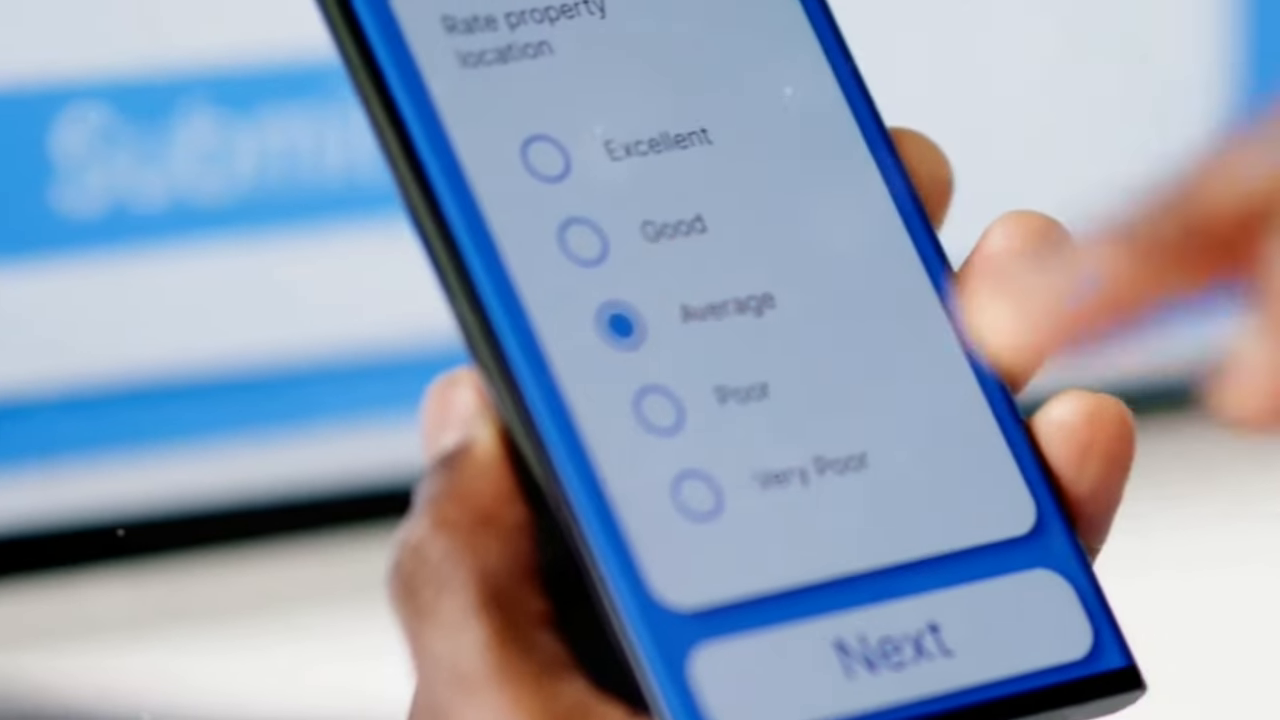
click(896, 644)
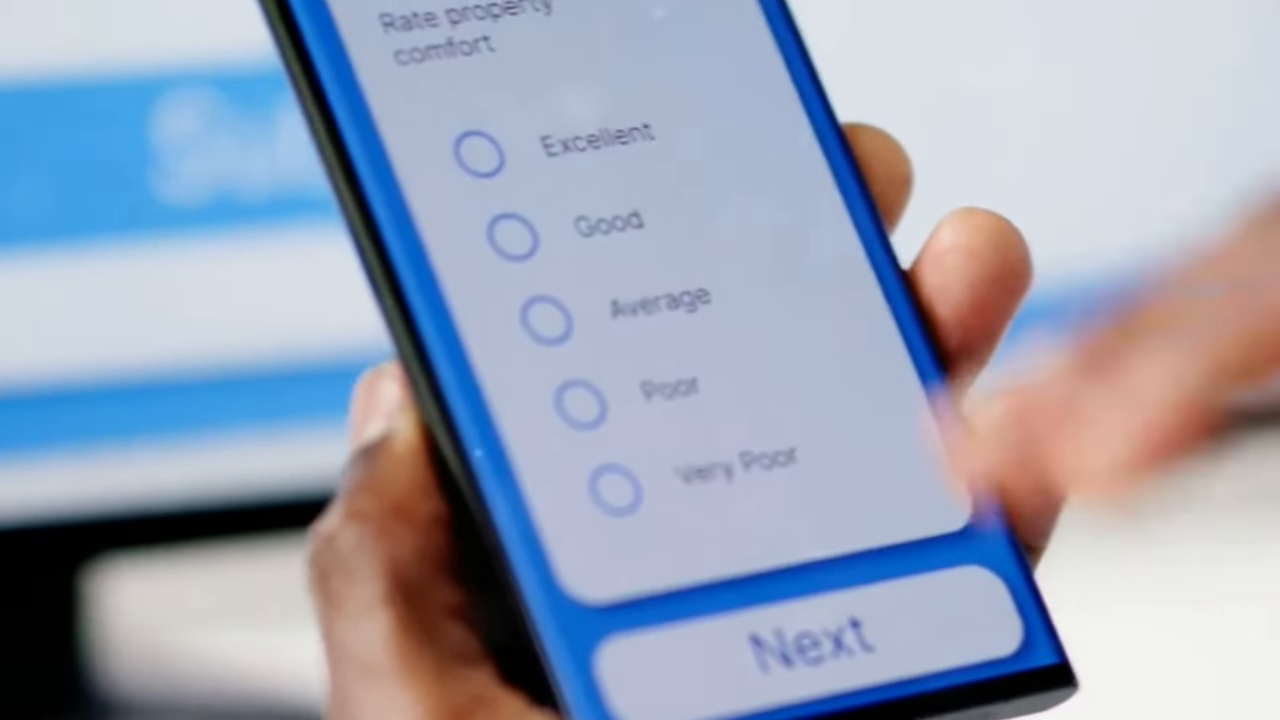
click(484, 156)
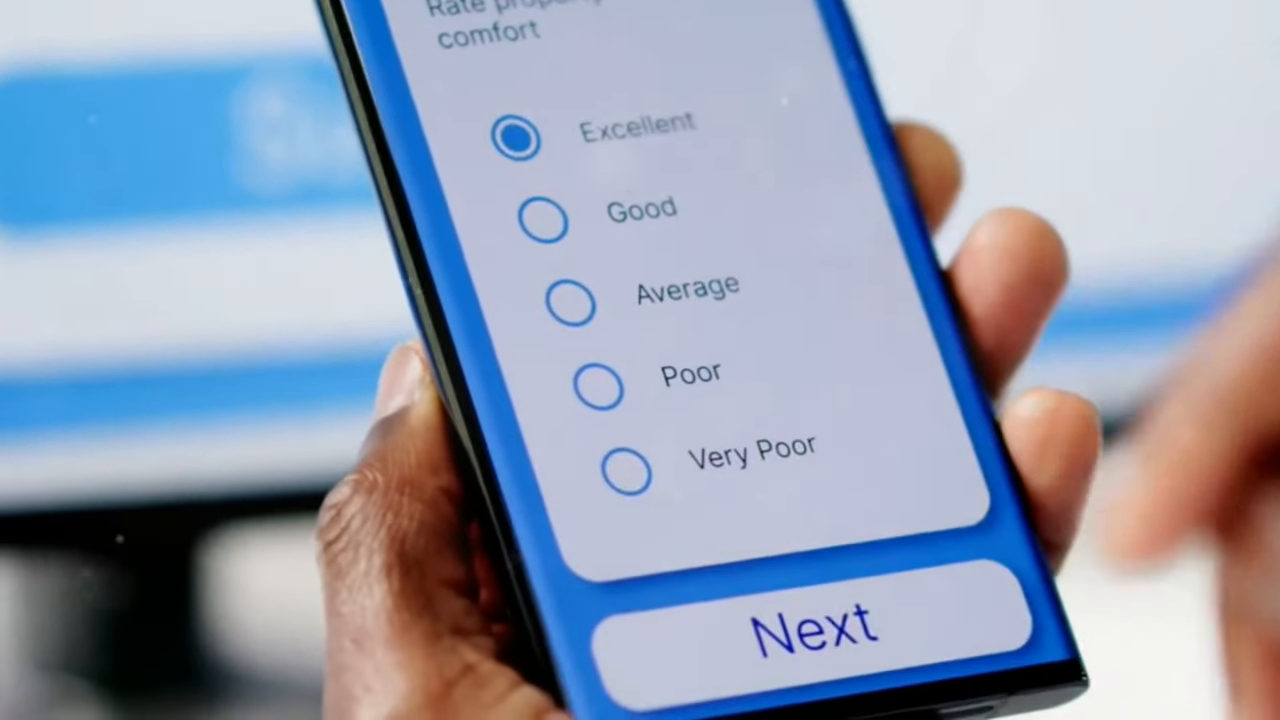